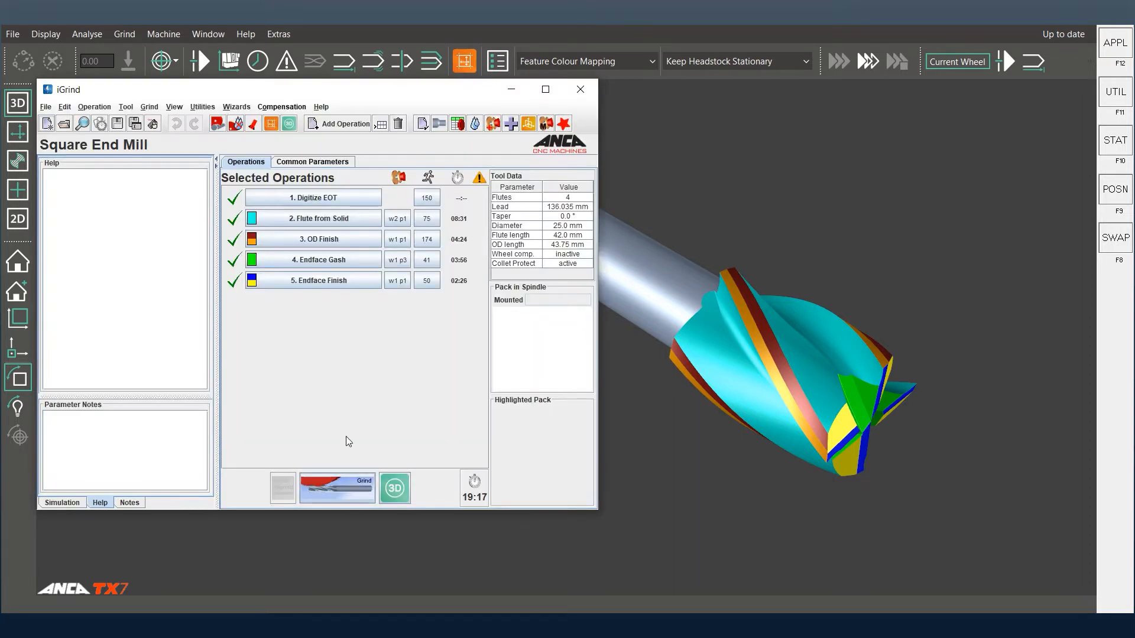
Add a Digitize Back Face operation from the Digitizing category after Digitize EOT
left_click(342, 123)
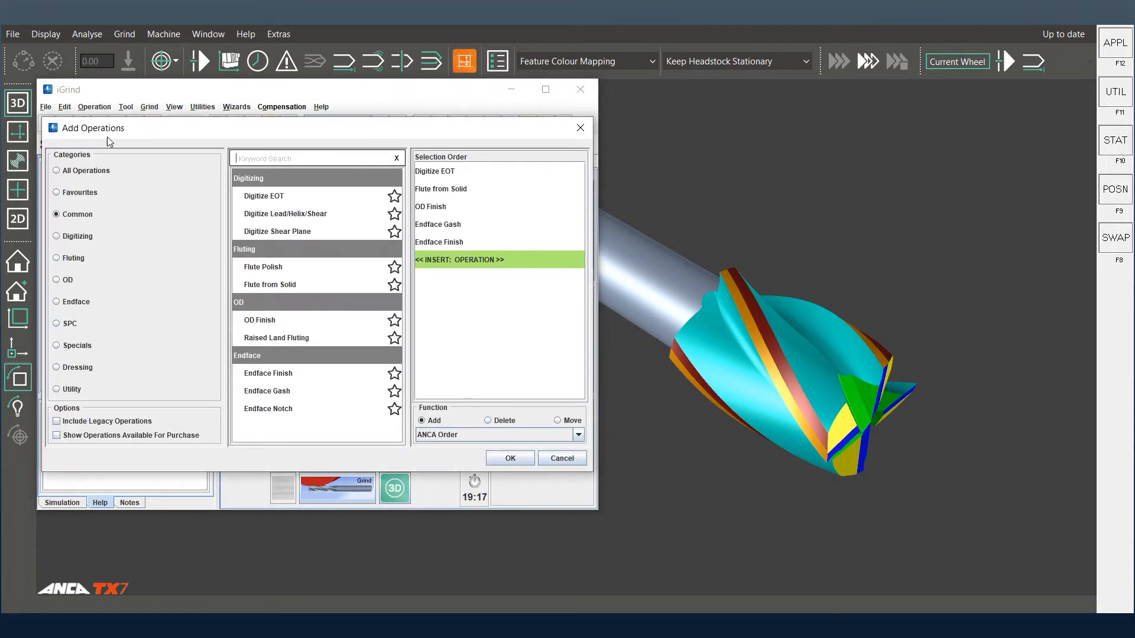
left_click(56, 235)
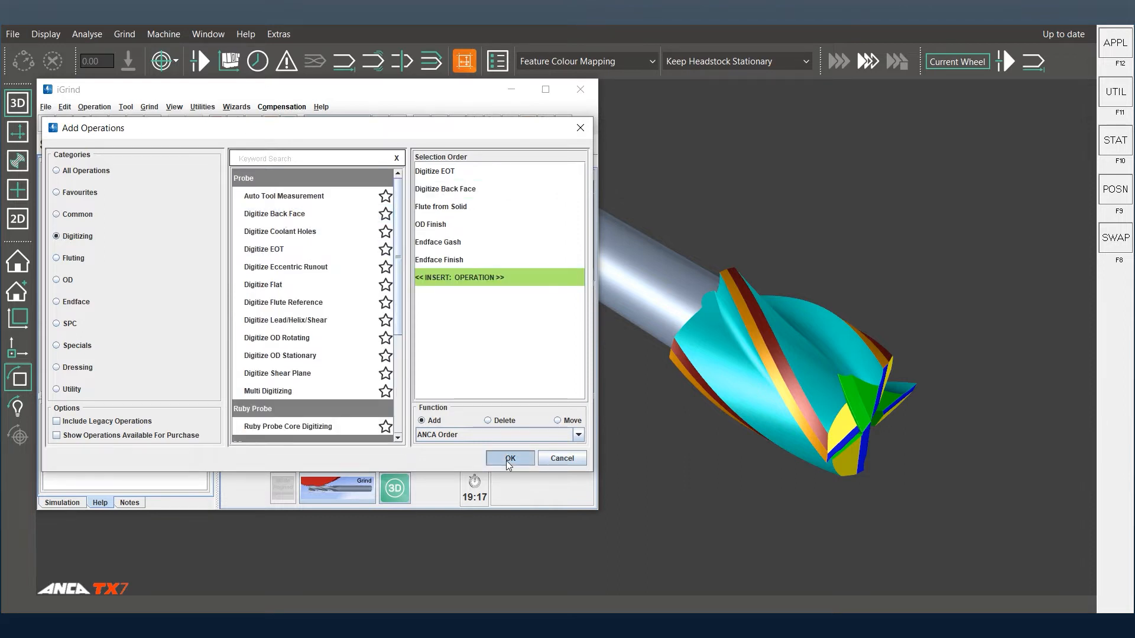
left_click(509, 458)
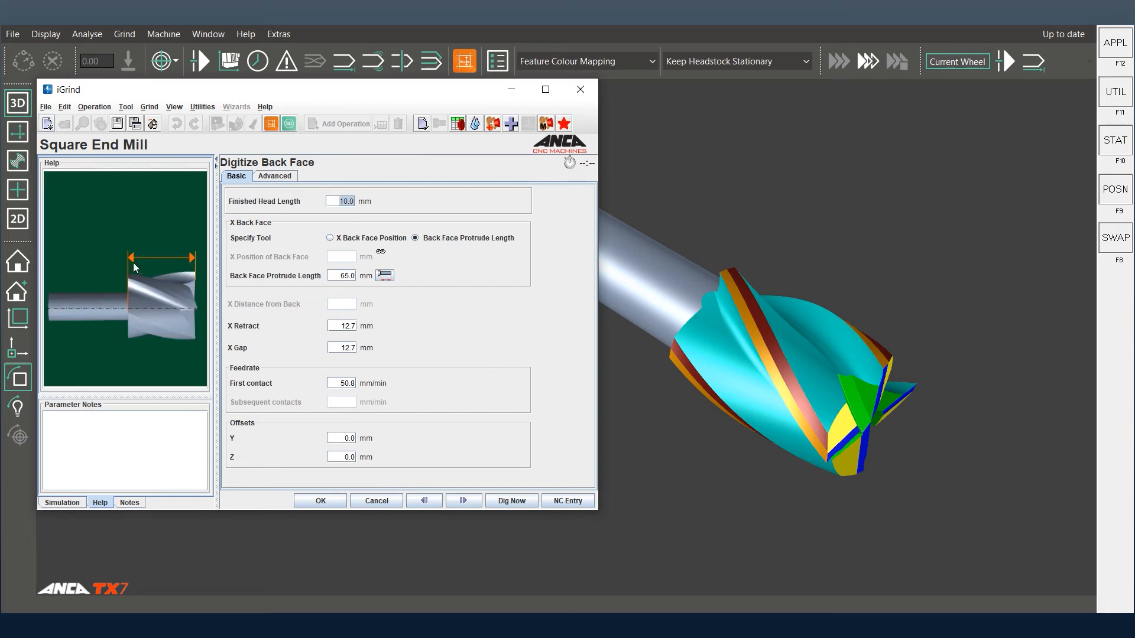
mouse_move(318, 230)
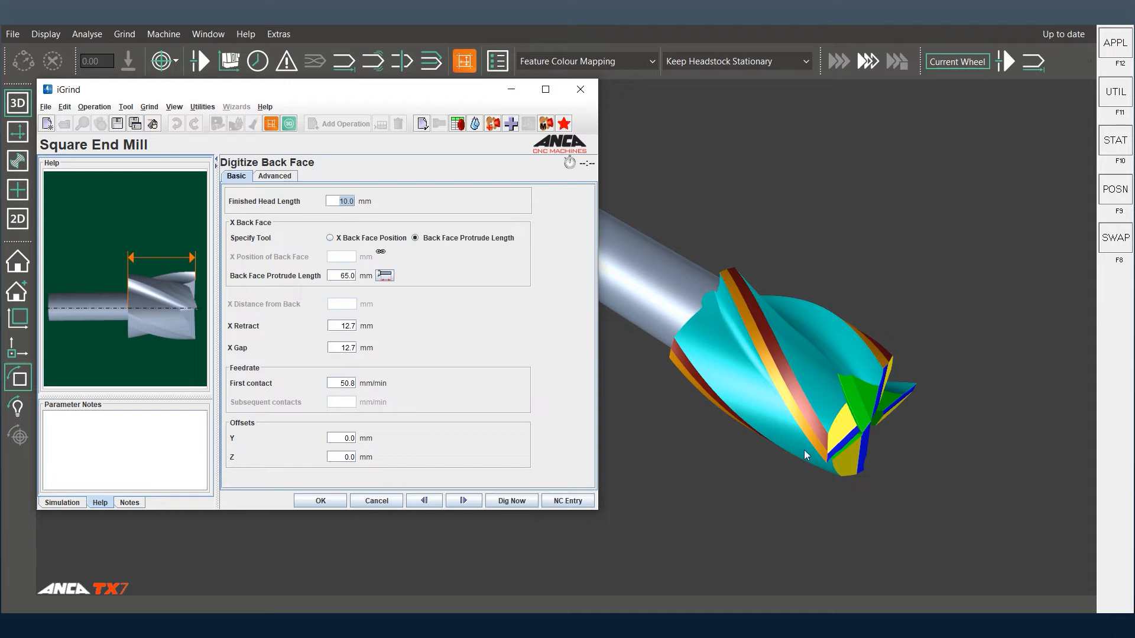
Switch Digitize Back Face to X Back Face Position instead of protrude length
left_click(342, 276)
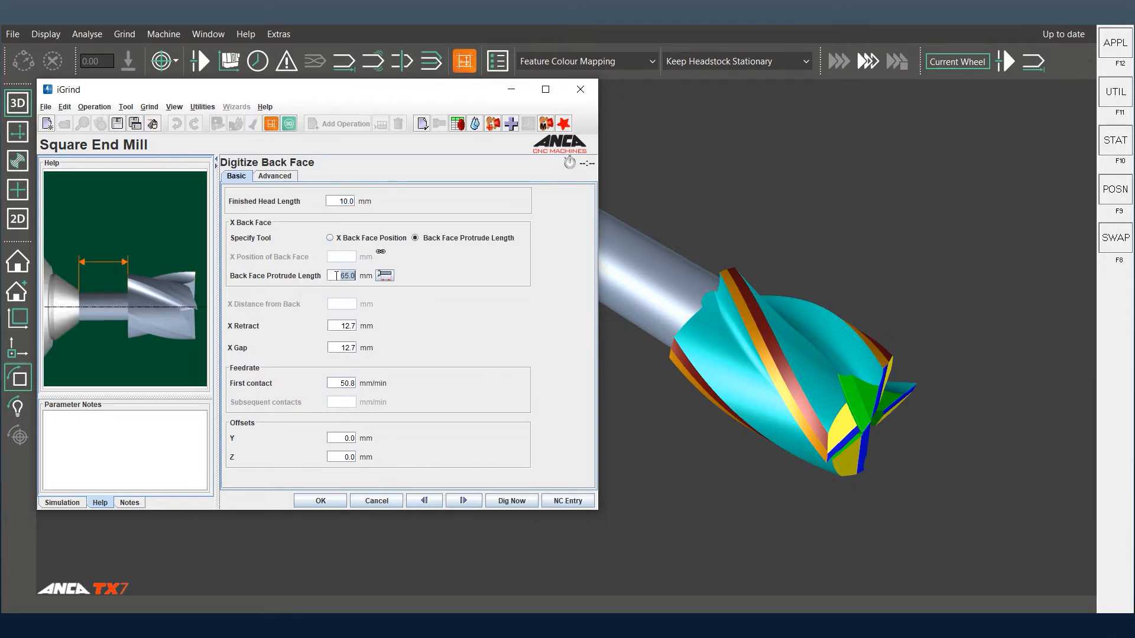
left_click(330, 237)
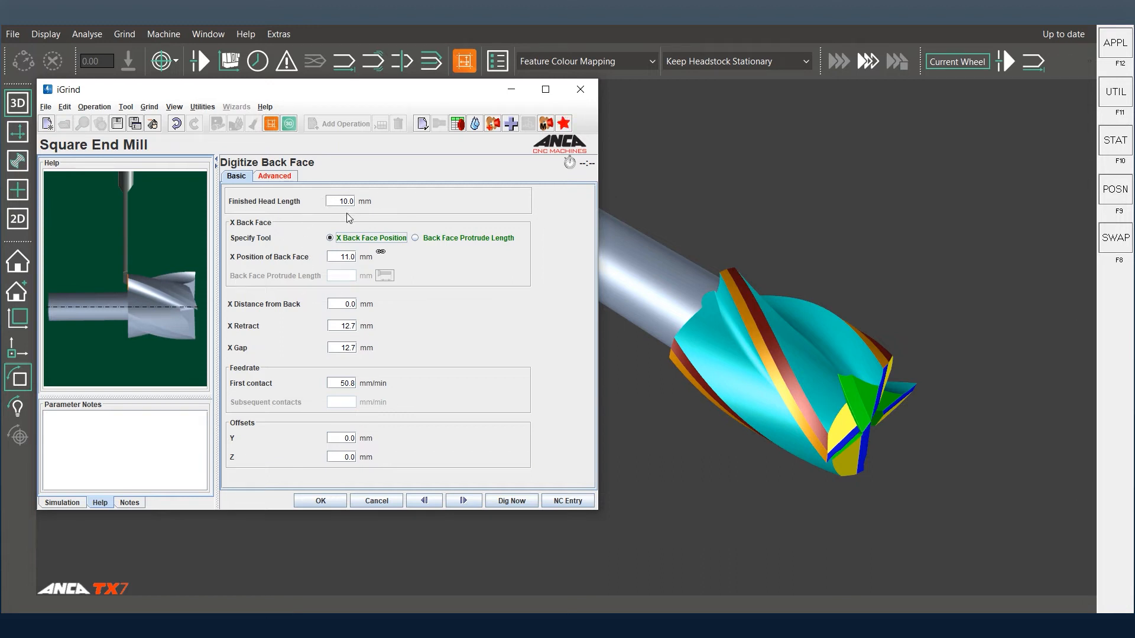
mouse_move(832, 394)
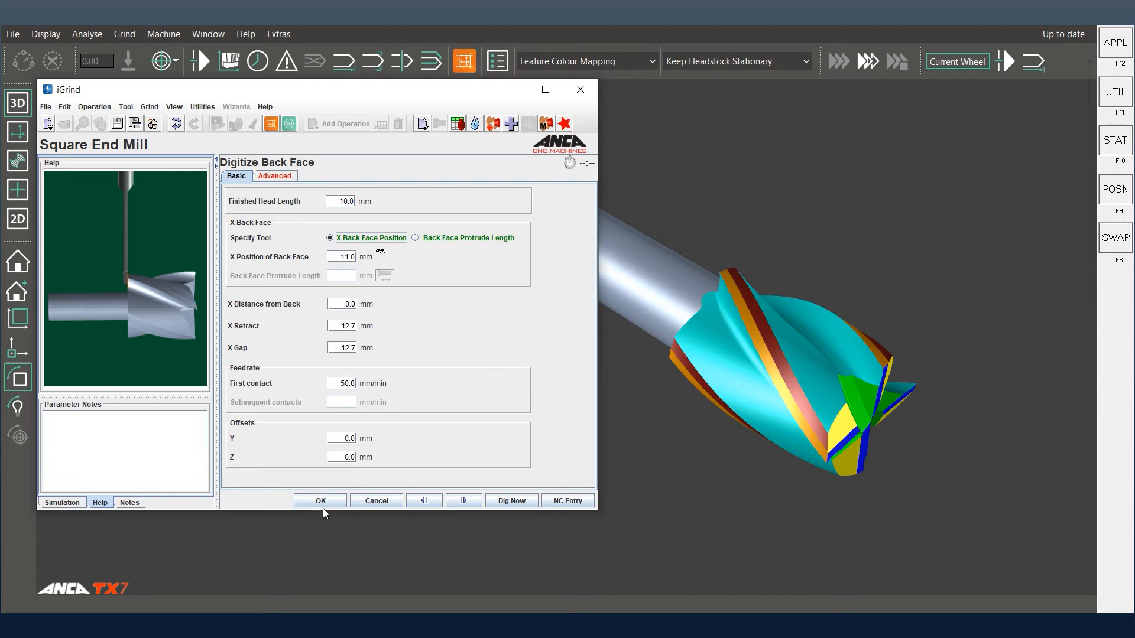
mouse_move(320, 500)
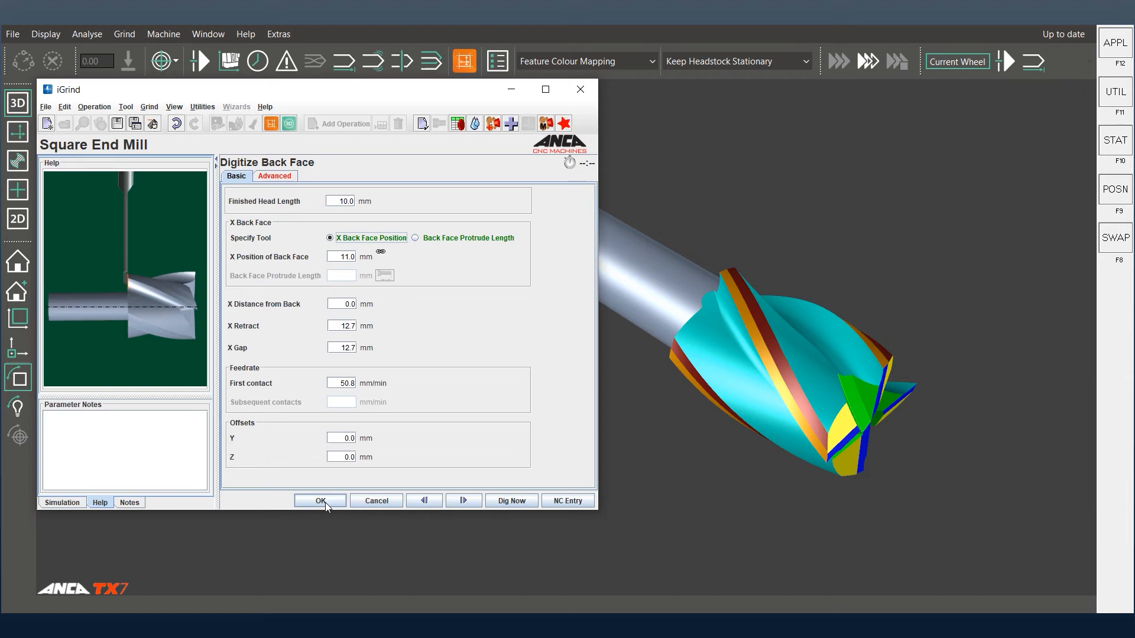
mouse_move(340, 251)
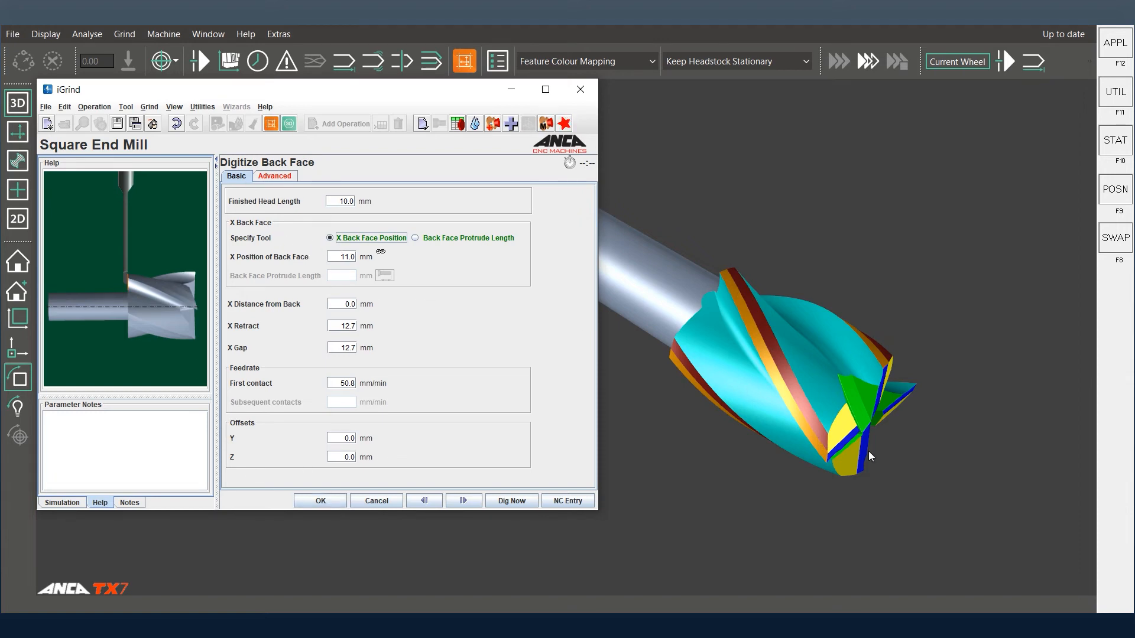
mouse_move(873, 424)
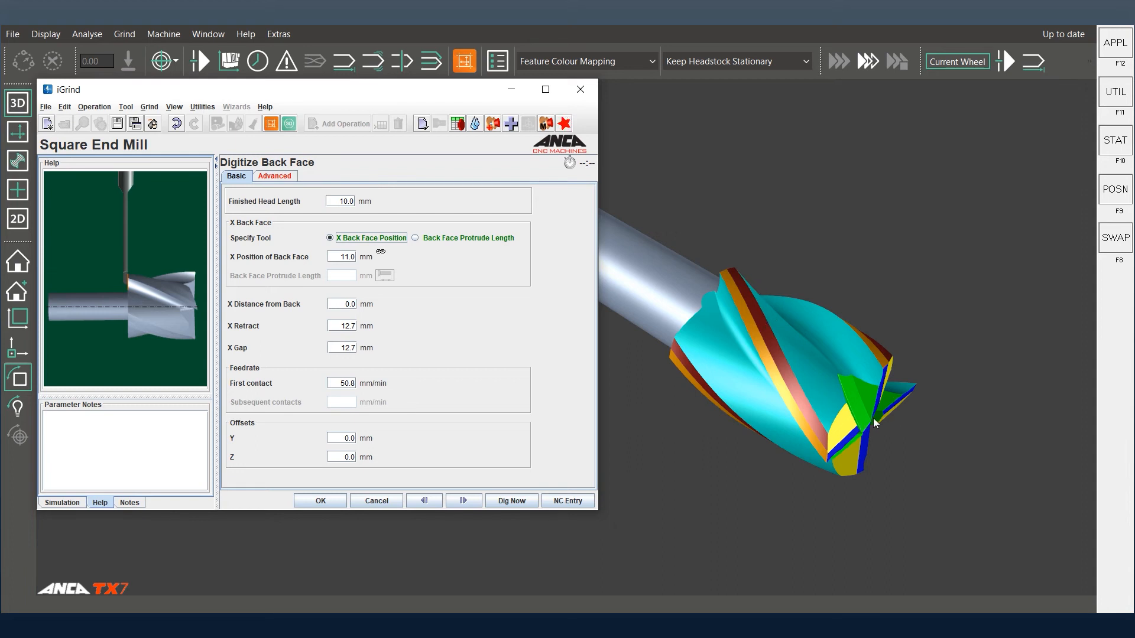
mouse_move(739, 268)
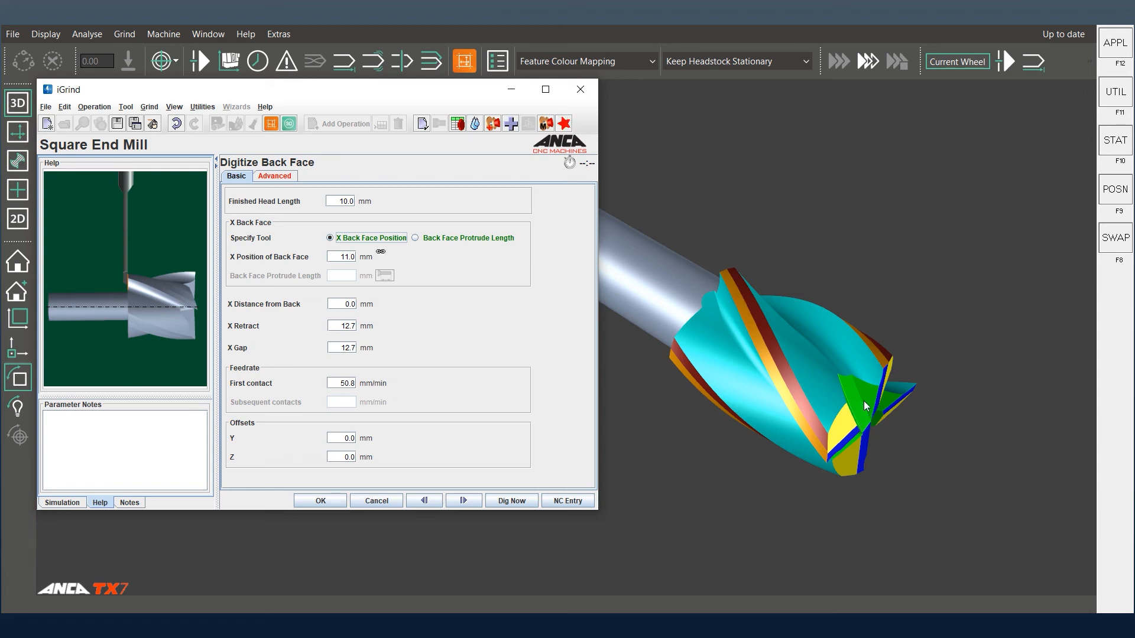
mouse_move(403, 293)
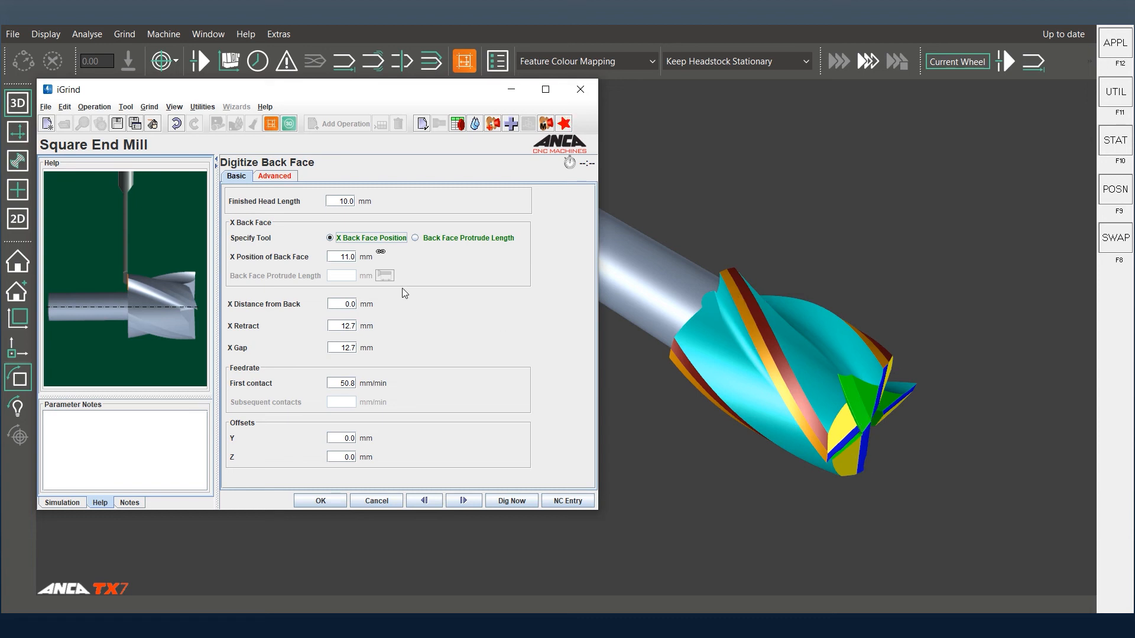
mouse_move(657, 362)
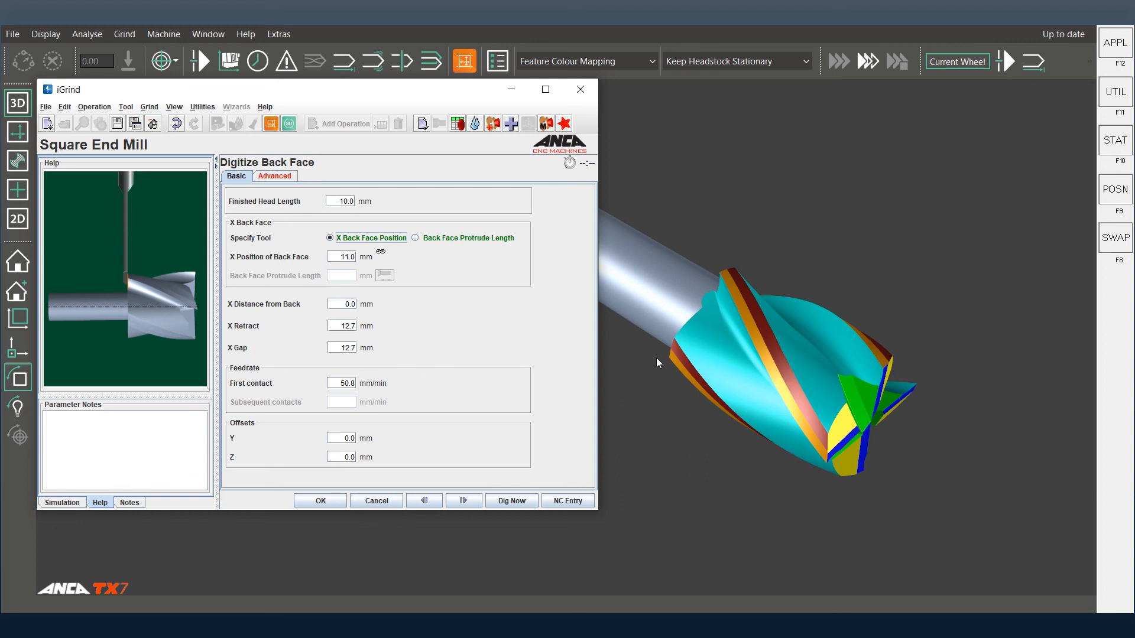